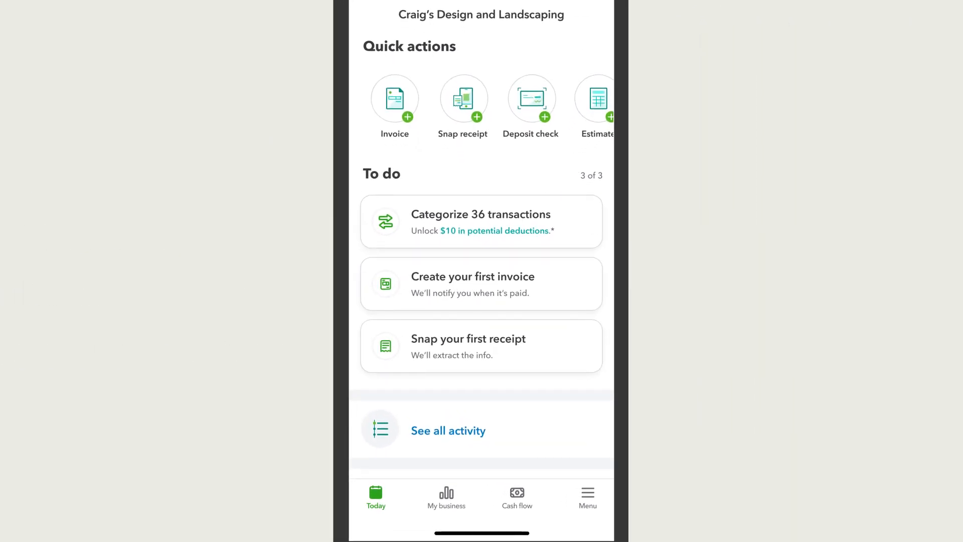
# Start Snap receipt, allow camera access and photograph the paper receipt.
pyautogui.click(463, 98)
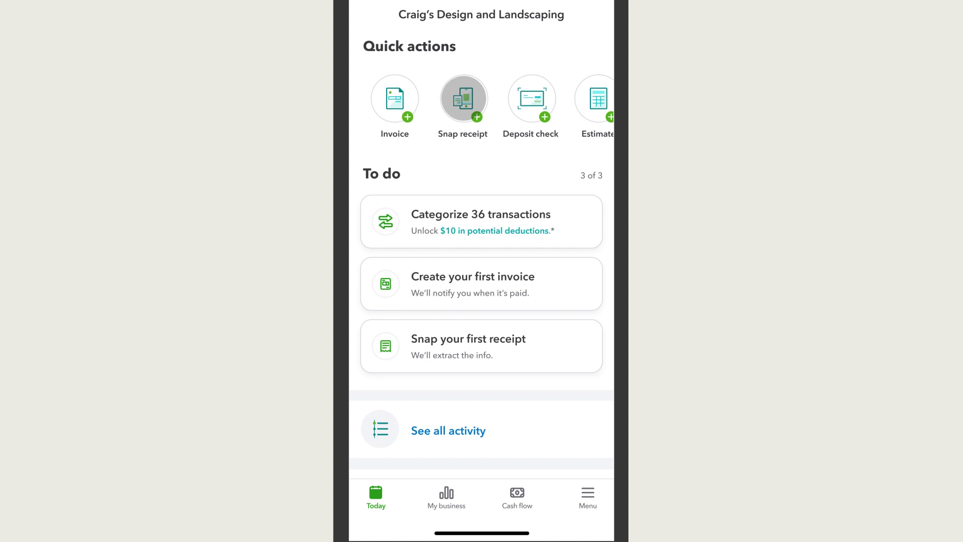
pyautogui.click(463, 97)
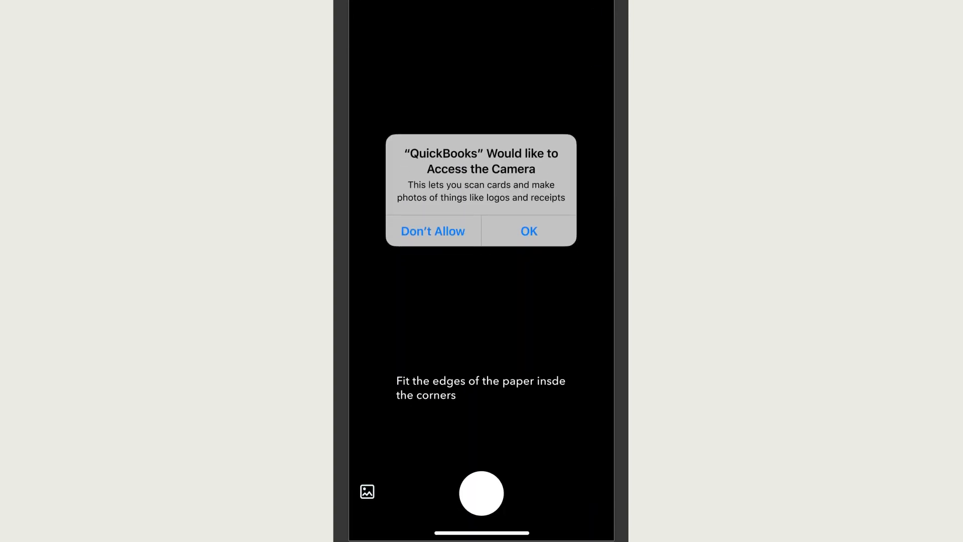
pyautogui.click(528, 231)
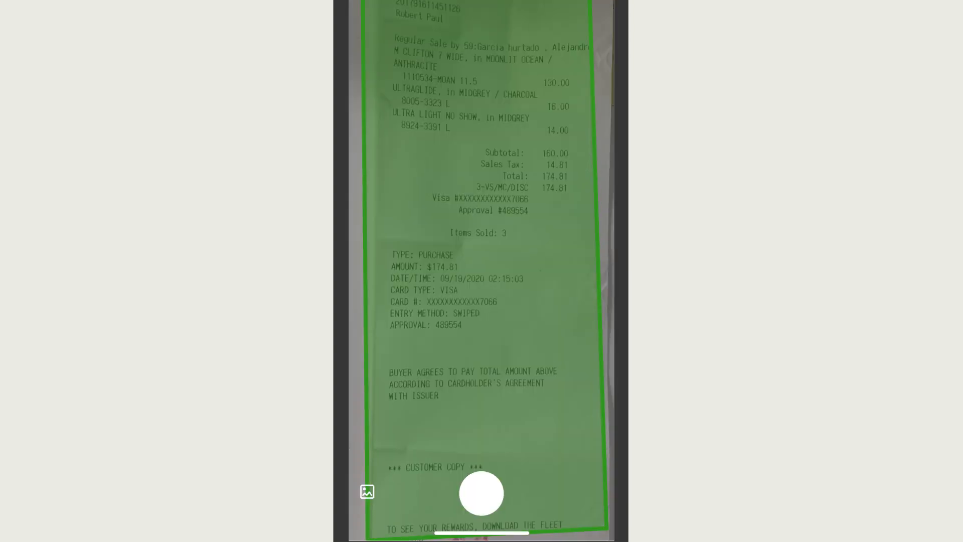
pyautogui.click(481, 493)
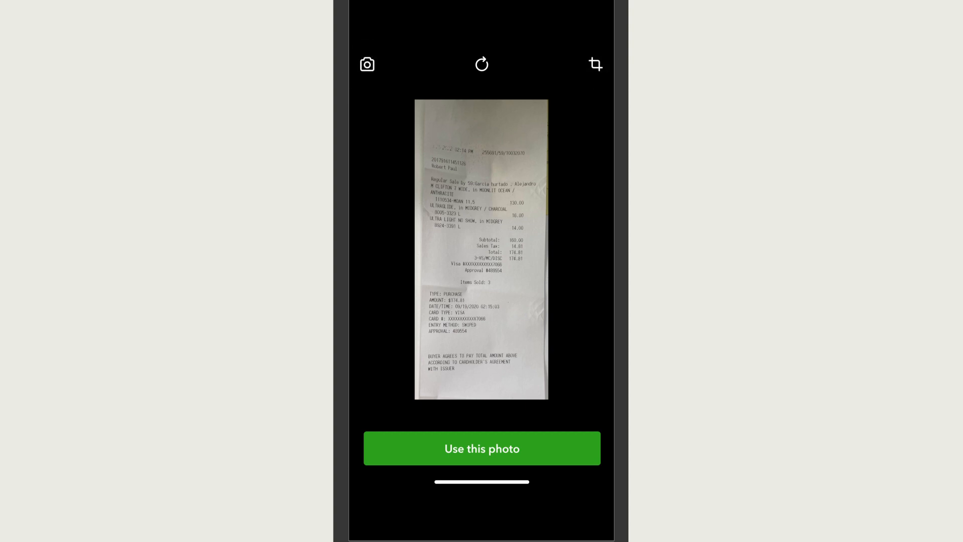
# Accept and upload the captured photo for extraction, then show the app's menu shortcuts.
pyautogui.click(482, 449)
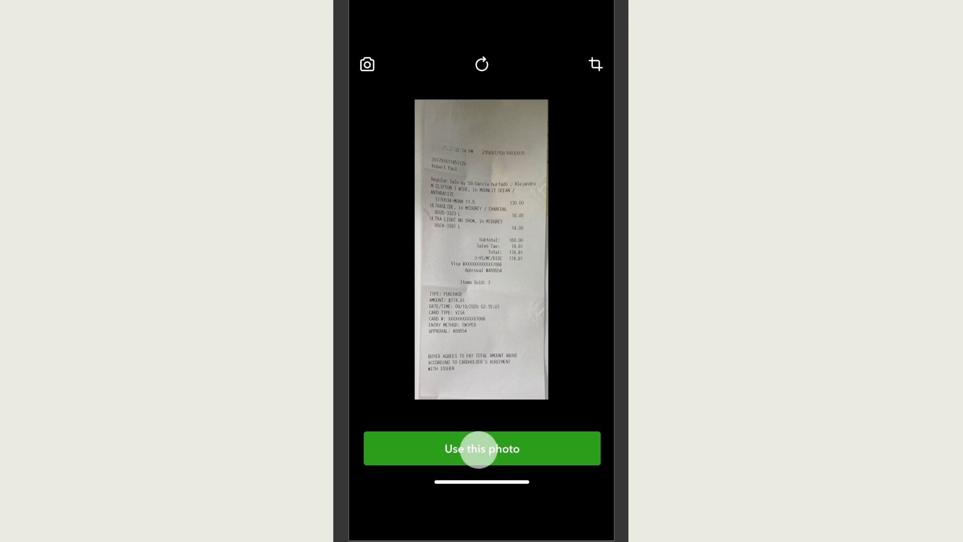
pyautogui.click(480, 448)
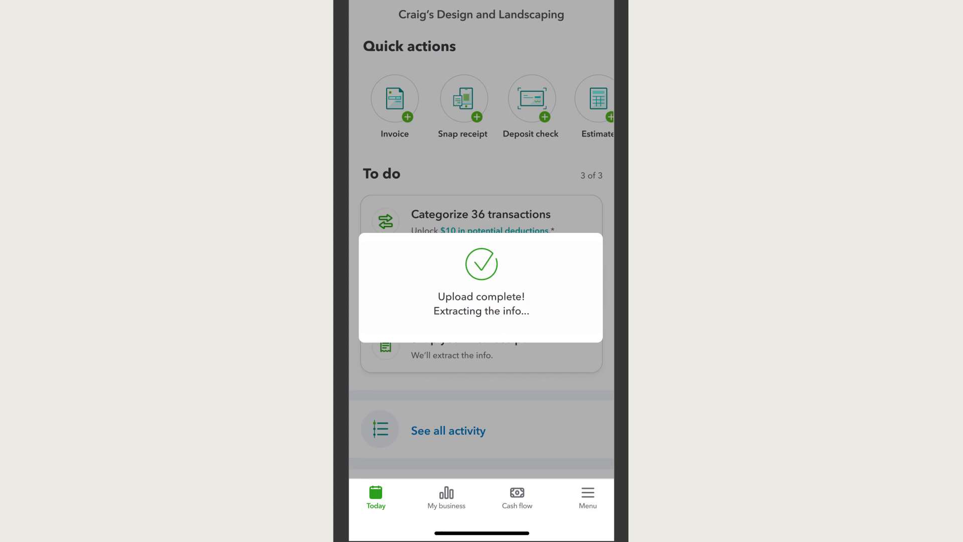
pyautogui.click(587, 497)
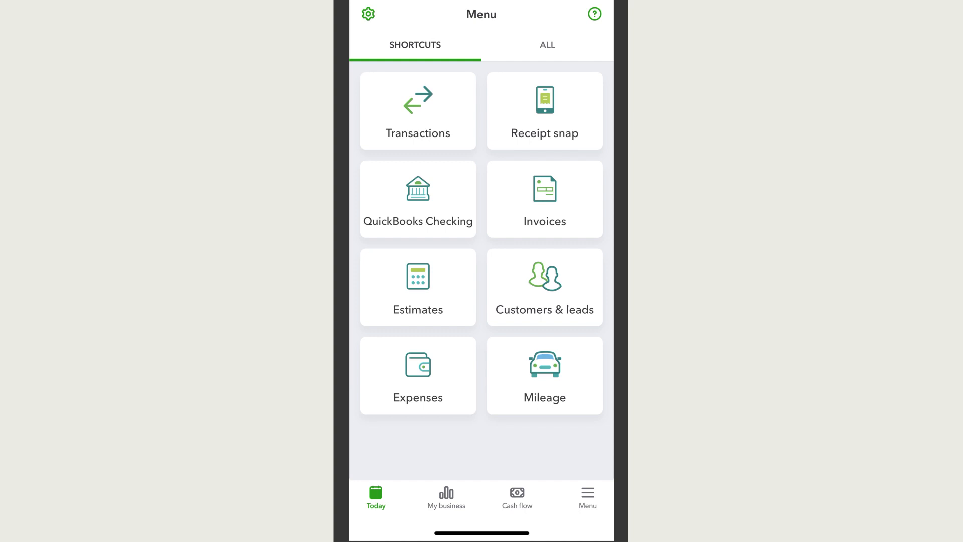
# Set Visa as the snapped receipt's payment account and save the Harry's Hardware receipt.
pyautogui.click(543, 110)
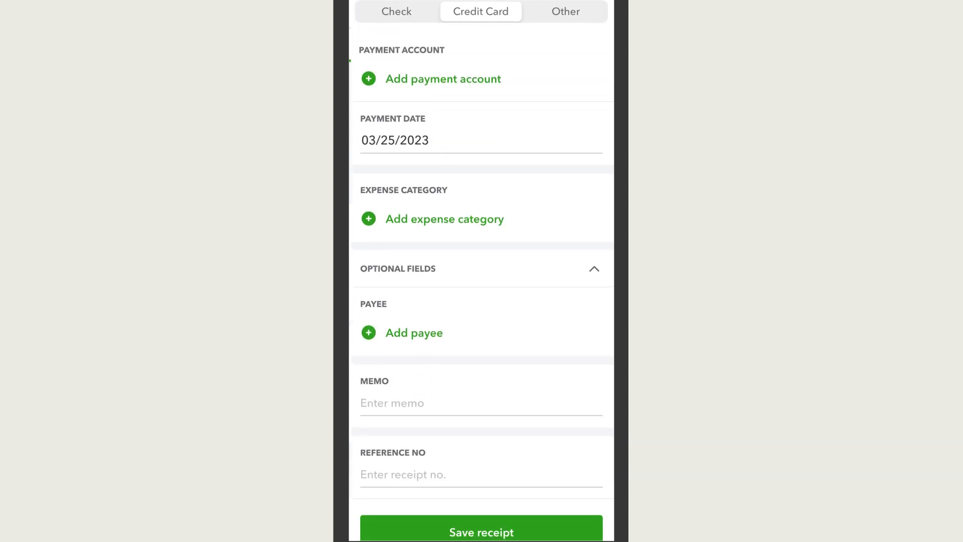
pyautogui.click(443, 79)
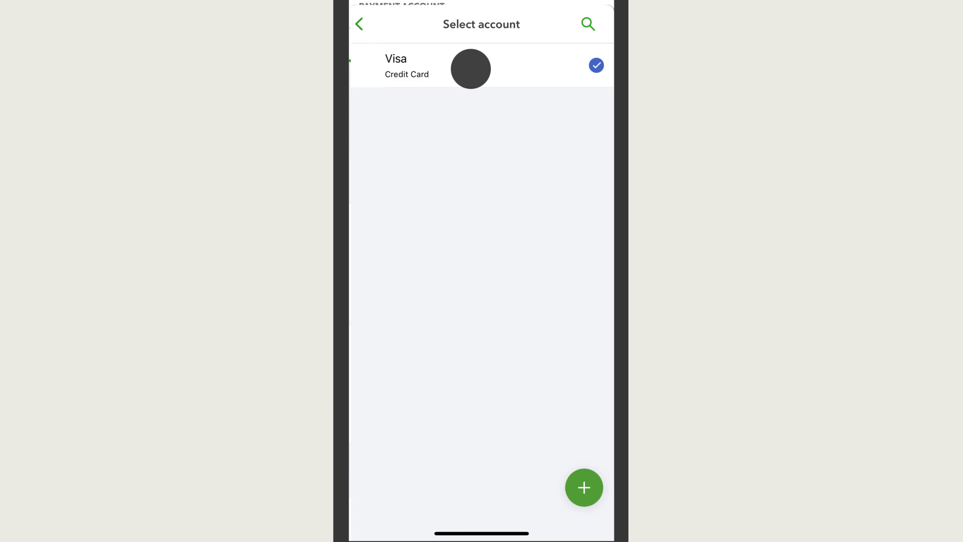
pyautogui.click(481, 66)
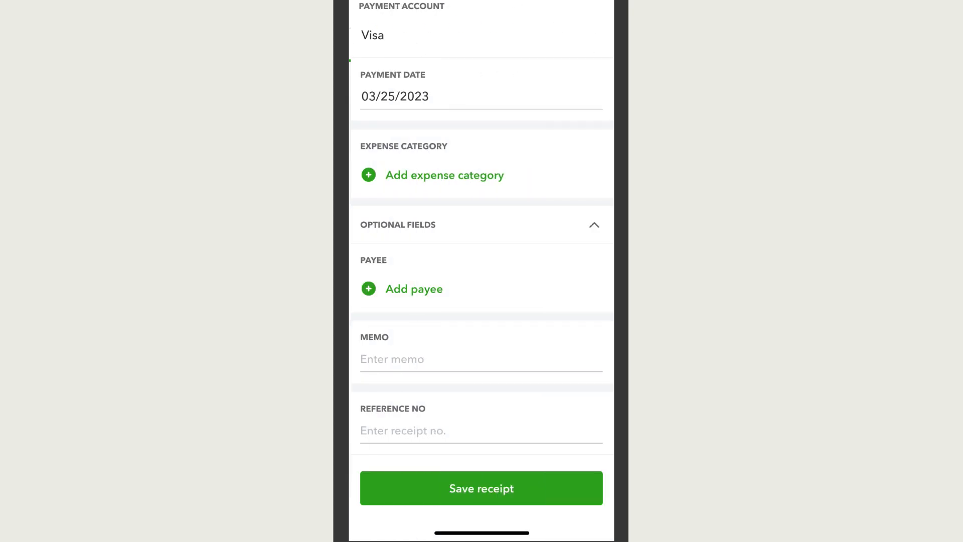
pyautogui.click(432, 175)
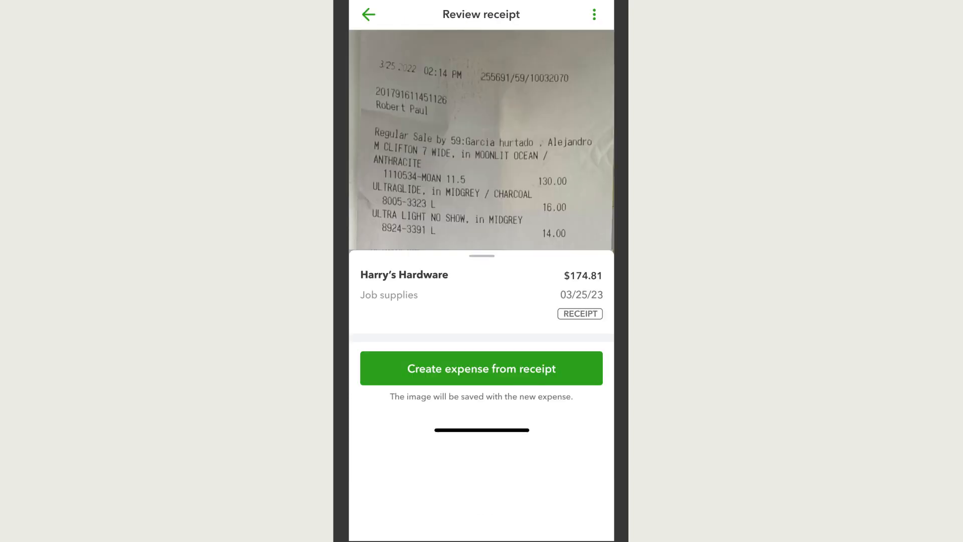
# Create an expense from the Harry's Hardware receipt.
pyautogui.click(481, 367)
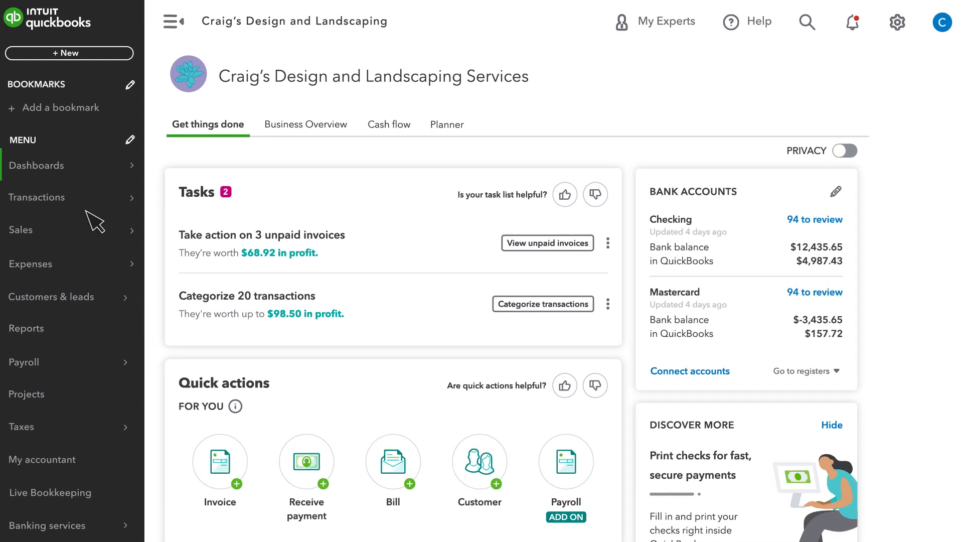
# Go to Receipts under Transactions and review the Joe's Groceries receipt ($16.31, Visa).
pyautogui.click(37, 197)
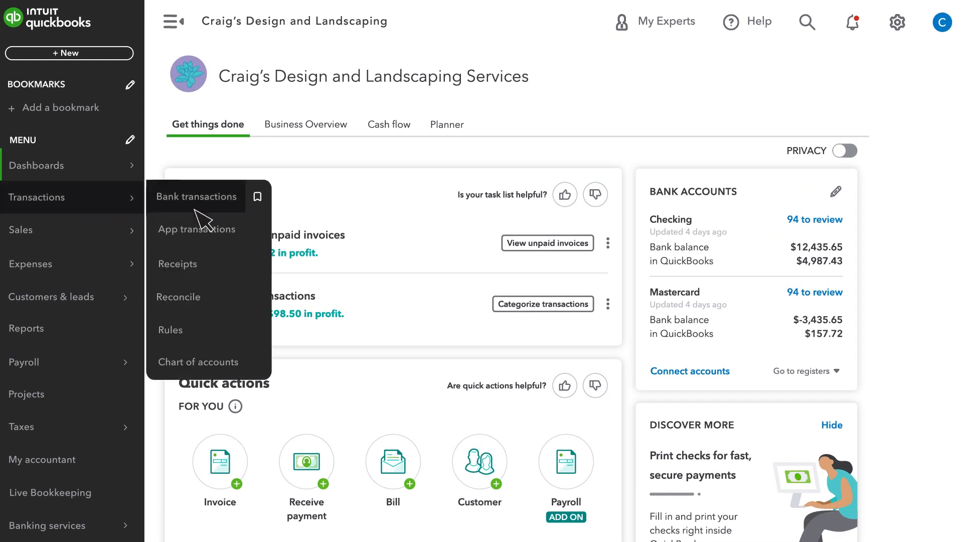
pyautogui.click(179, 264)
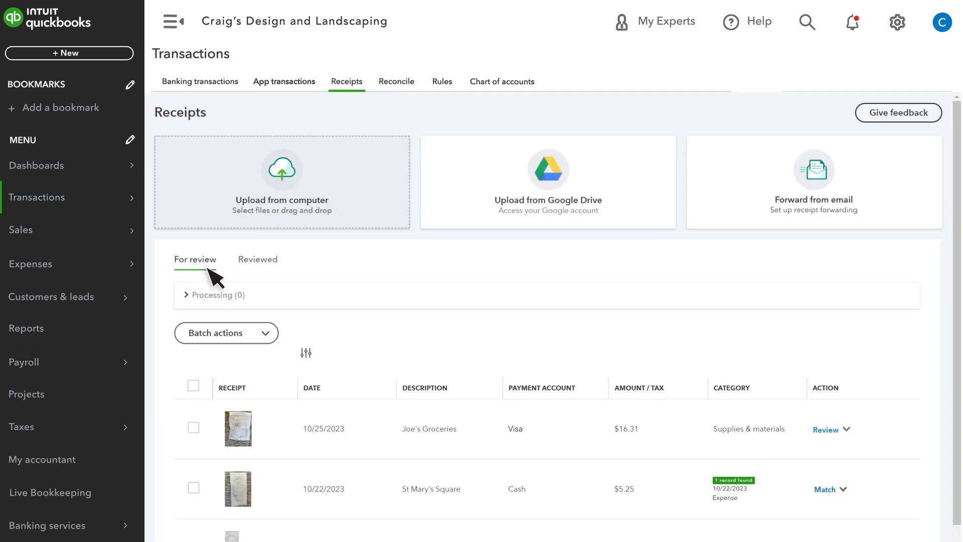
pyautogui.moveTo(841, 449)
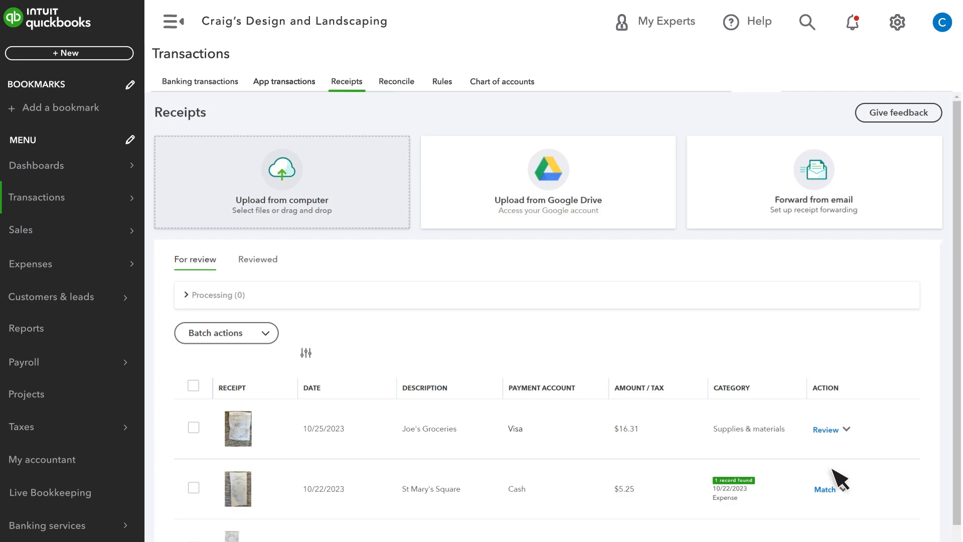
pyautogui.click(826, 430)
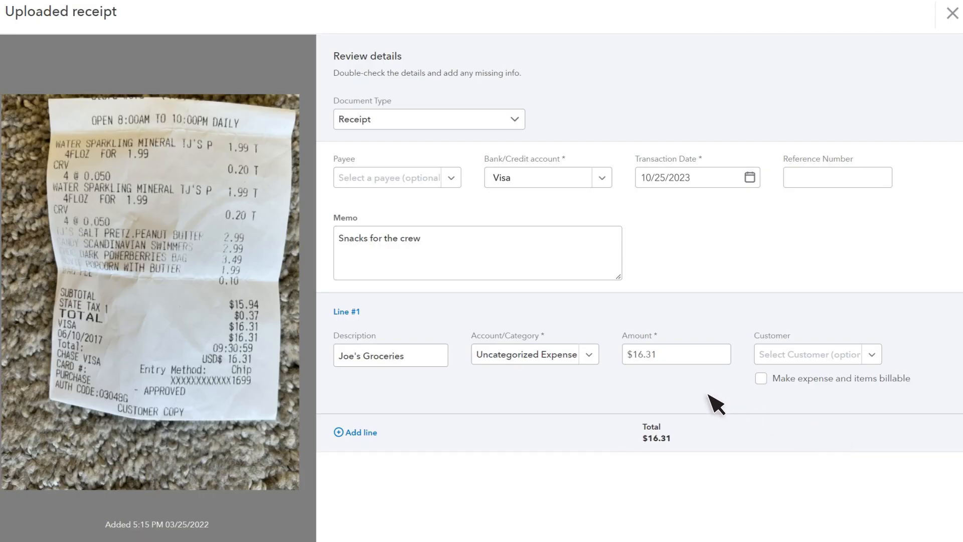
# Categorize the Joe's Groceries receipt as Job Supplies, then save and close.
pyautogui.click(525, 355)
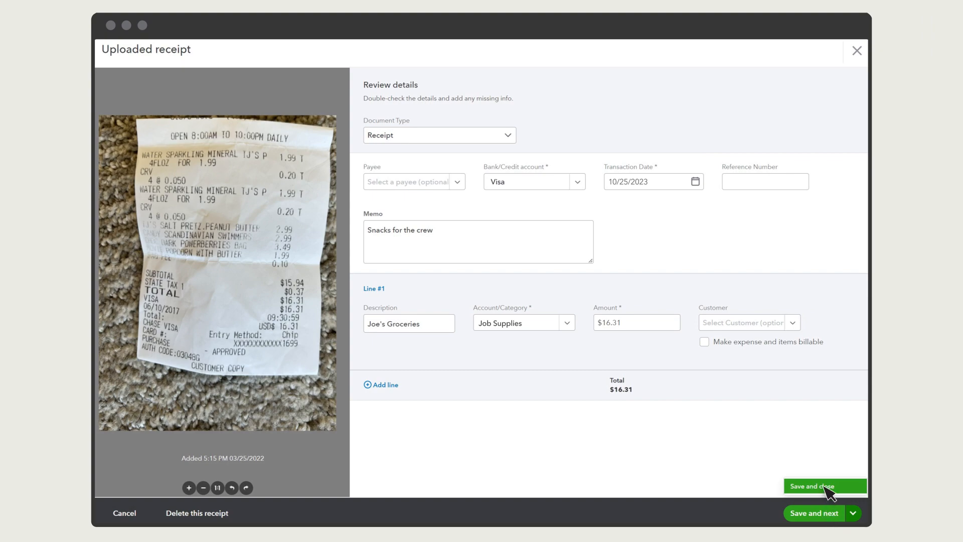
pyautogui.click(822, 486)
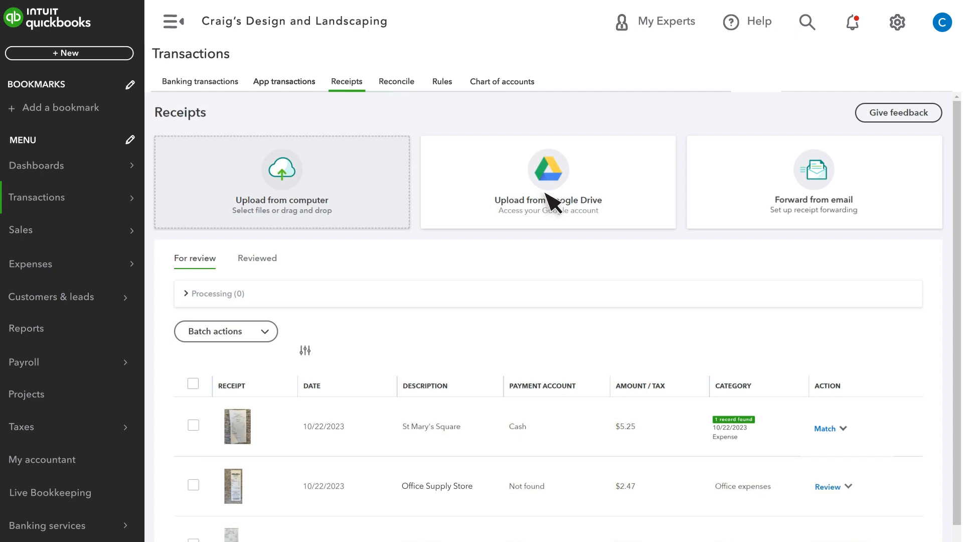
pyautogui.moveTo(859, 188)
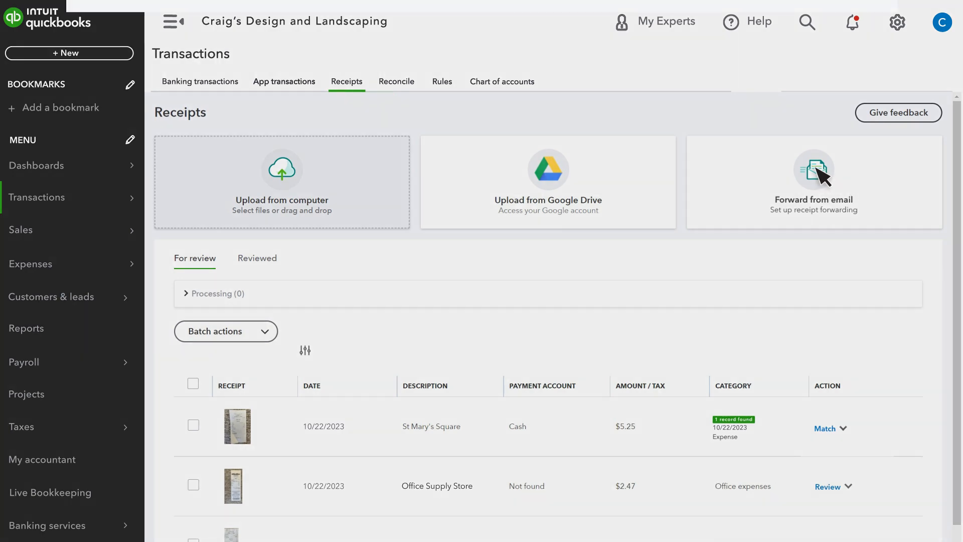
# Choose Forward from email to begin receipt forwarding setup.
pyautogui.click(814, 178)
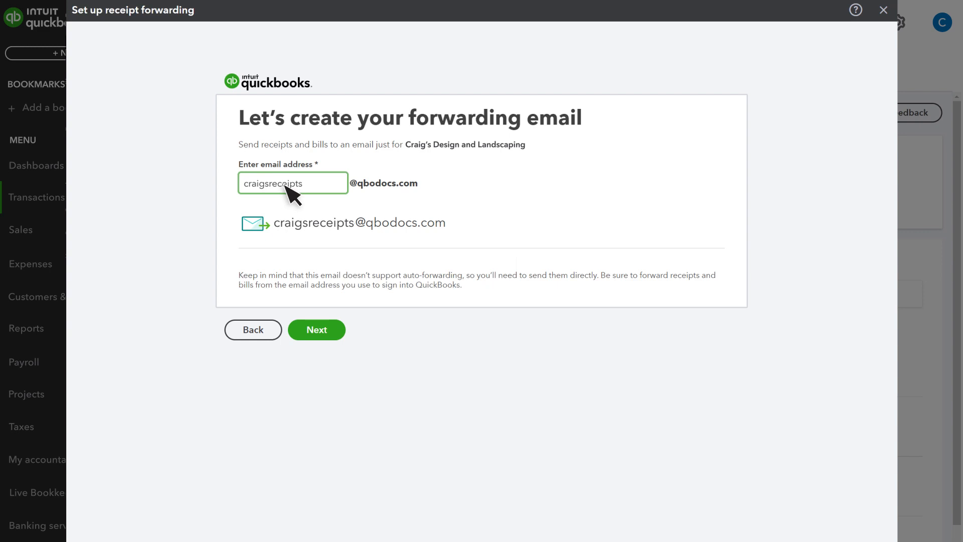
pyautogui.click(317, 330)
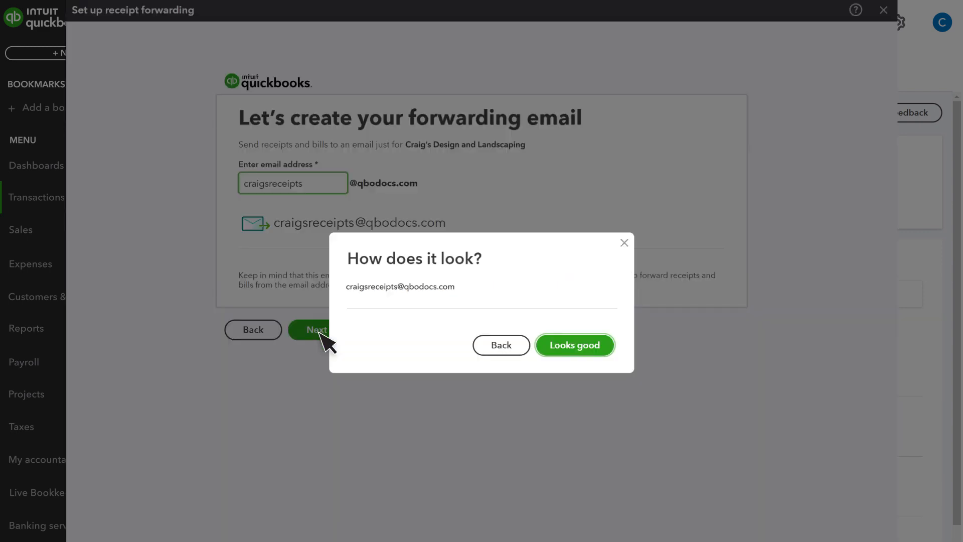
pyautogui.click(574, 344)
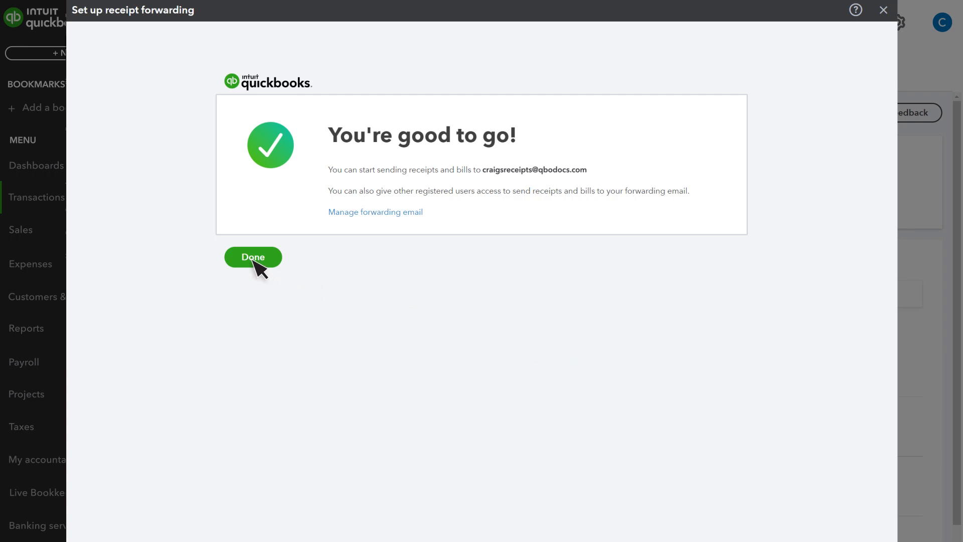
pyautogui.click(253, 257)
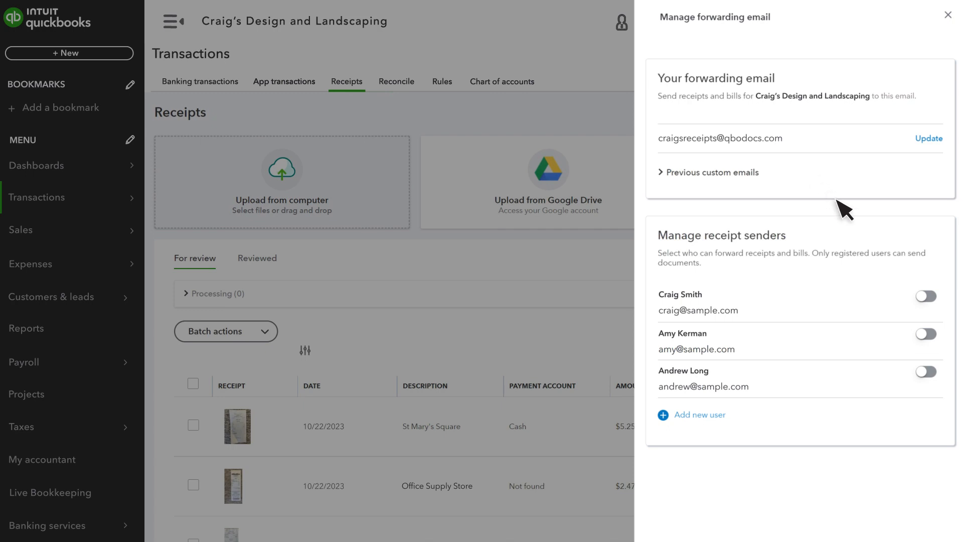
# Enable the first two listed users as receipt senders.
pyautogui.click(925, 296)
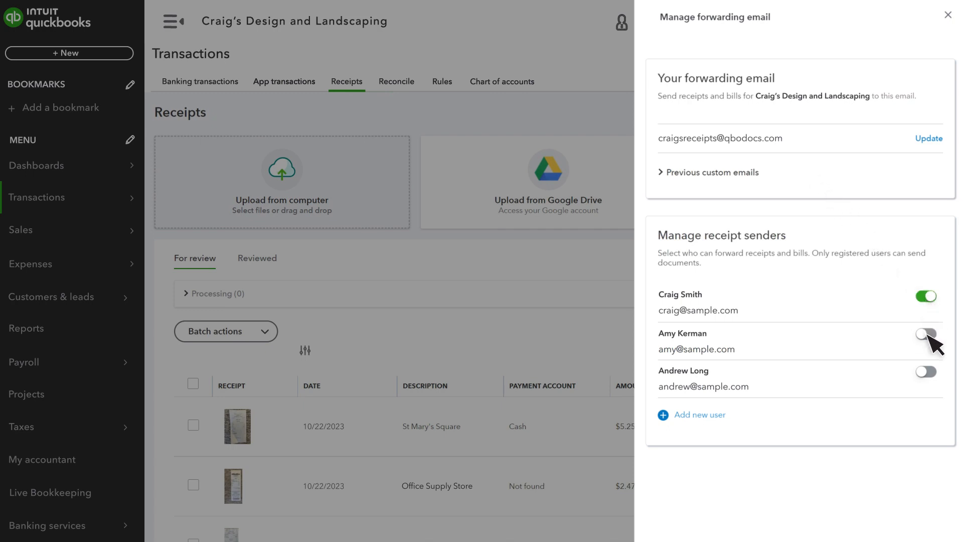
pyautogui.click(926, 371)
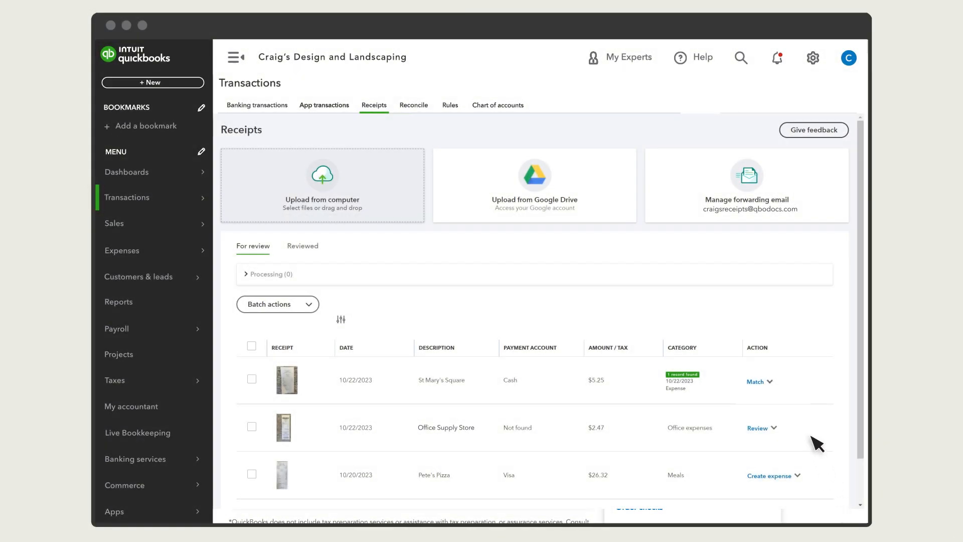
pyautogui.moveTo(812, 431)
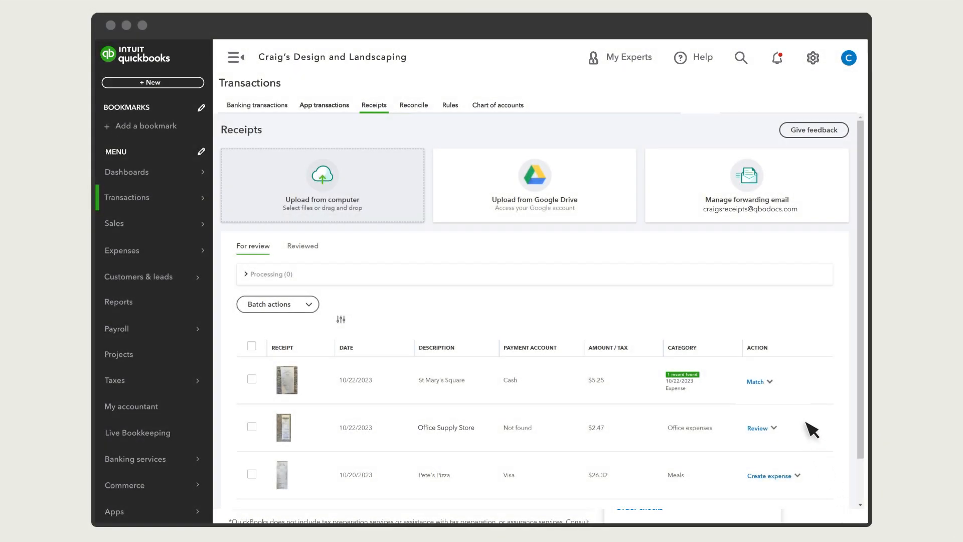